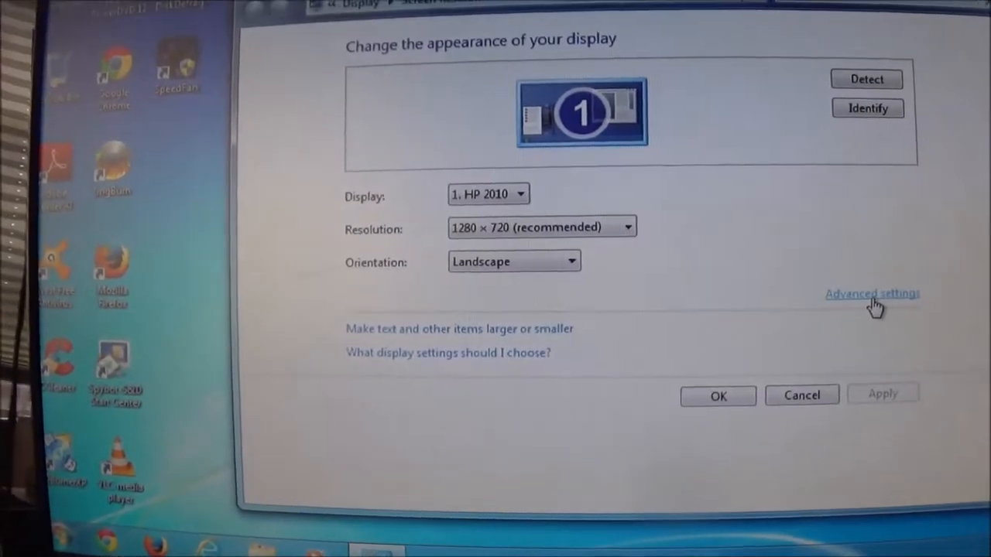
# - Show the available resolution choices for the HP 2010 display, currently at 1280 × 720
pyautogui.click(871, 293)
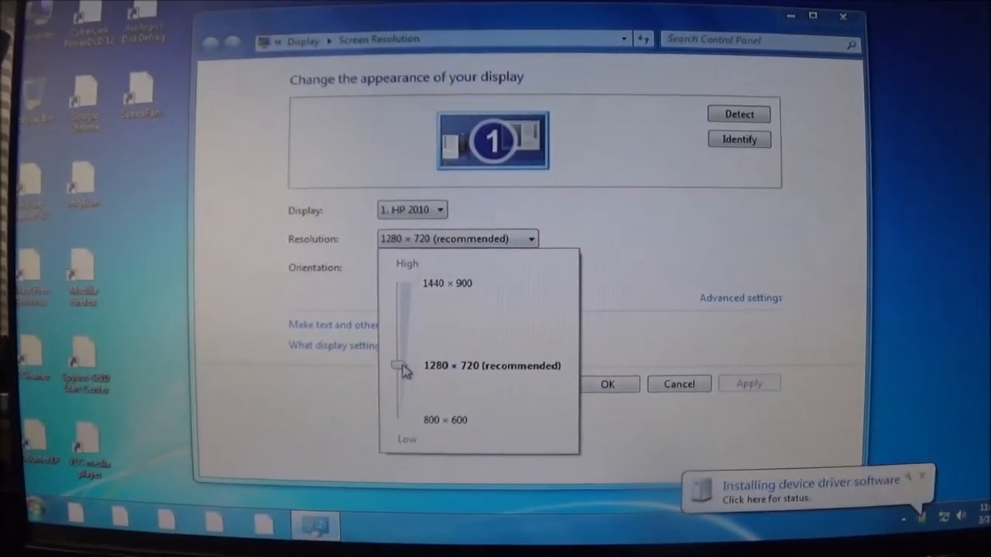
# - Set the HP 2010 display to 1440 × 900, apply it and keep the change
pyautogui.moveTo(396, 365); pyautogui.dragTo(410, 297)
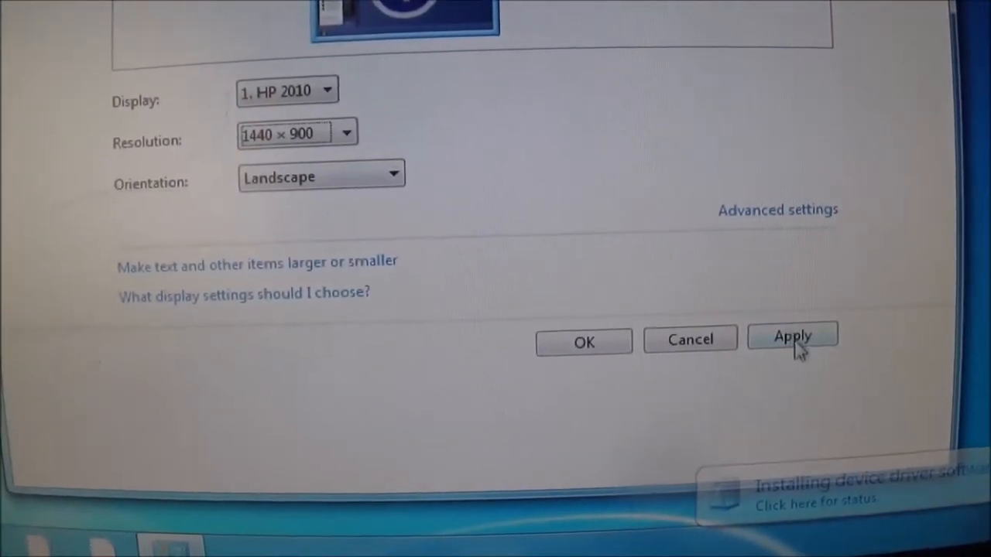
pyautogui.click(791, 341)
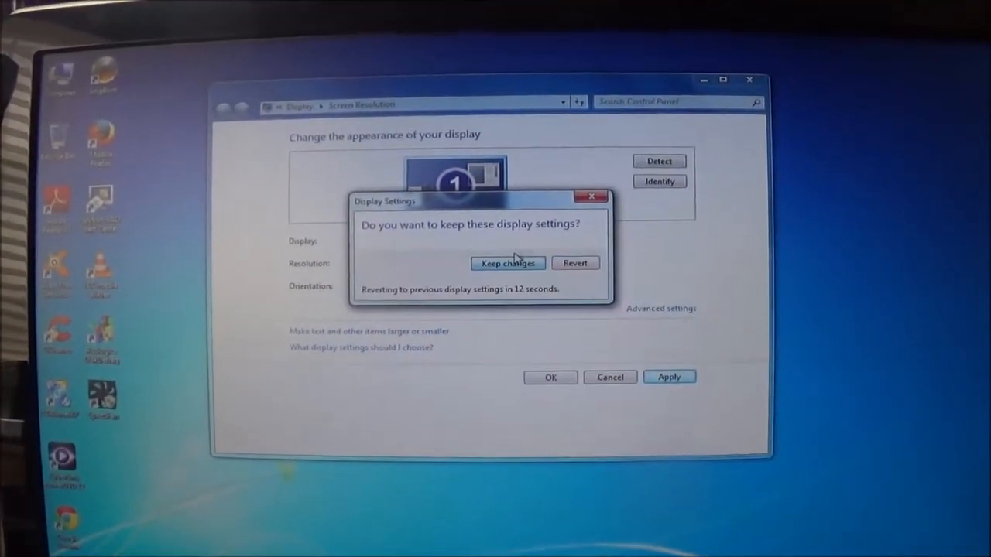
pyautogui.click(507, 263)
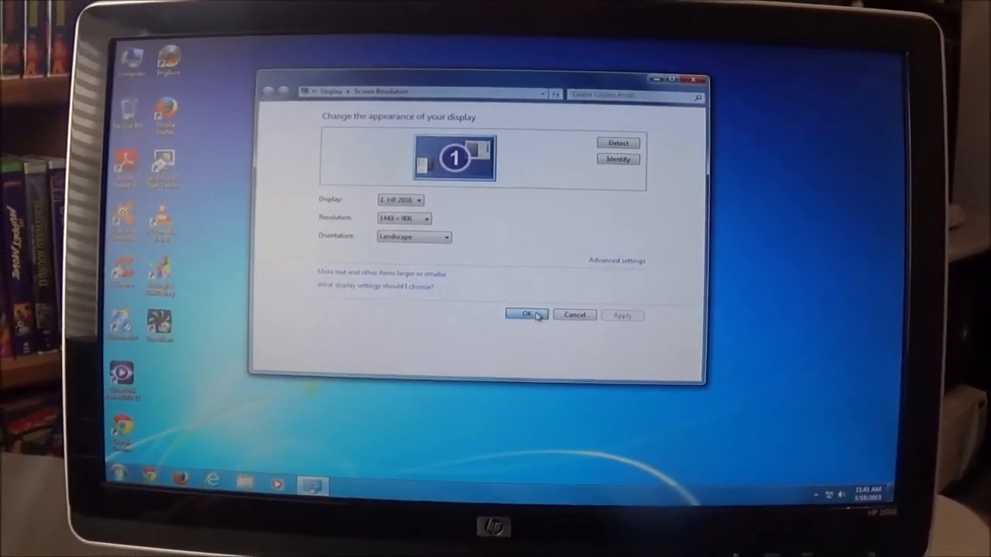
pyautogui.click(525, 315)
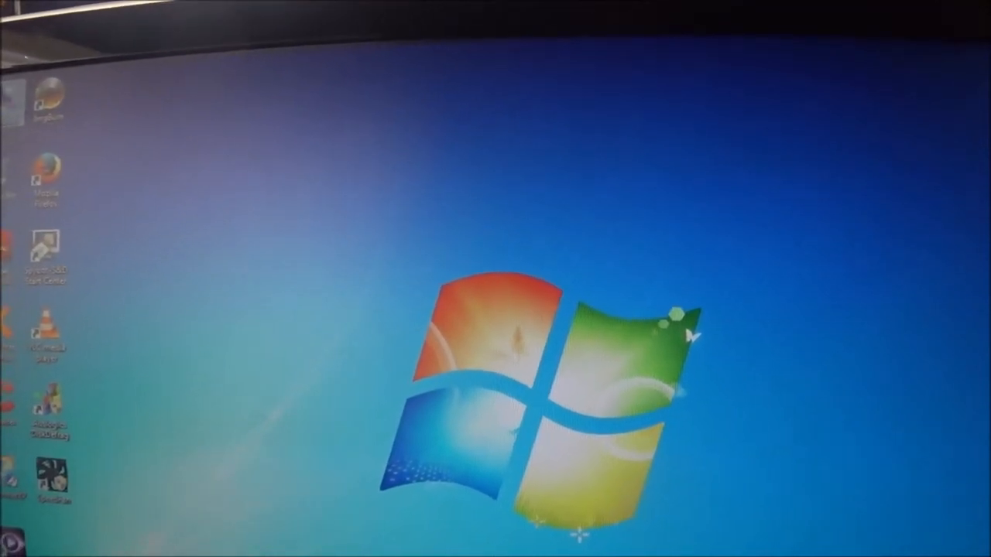
# - Show the System properties: Pentium D, 4.00 GB memory, no rating yet
pyautogui.rightClick(47, 97)
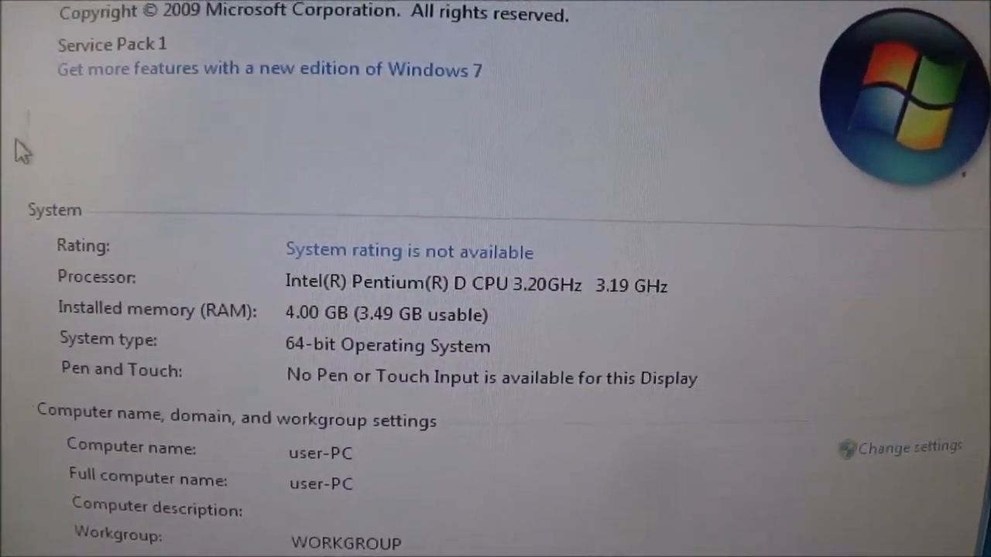
pyautogui.scroll(-3)
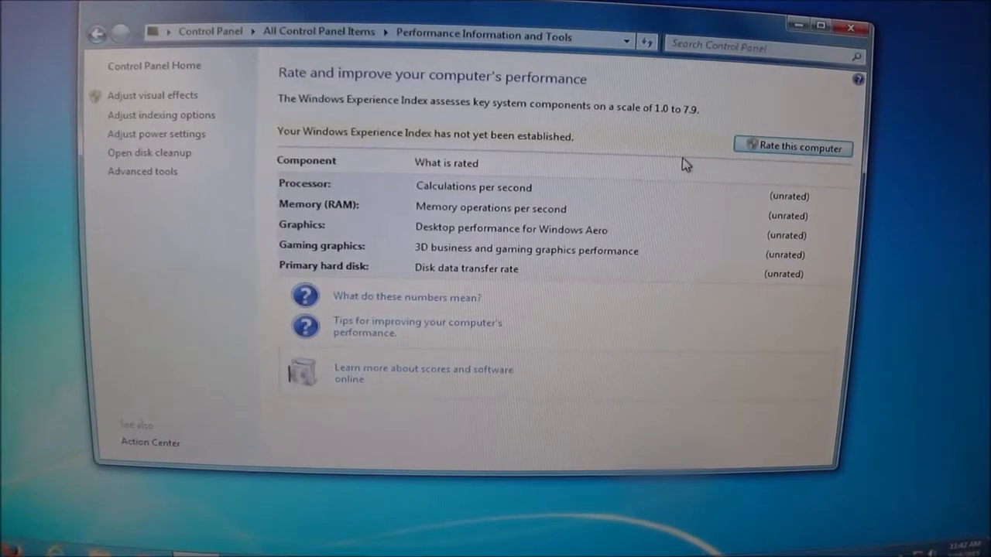
# - Rate the computer, giving a Windows Experience Index base score of 3.2
pyautogui.click(792, 147)
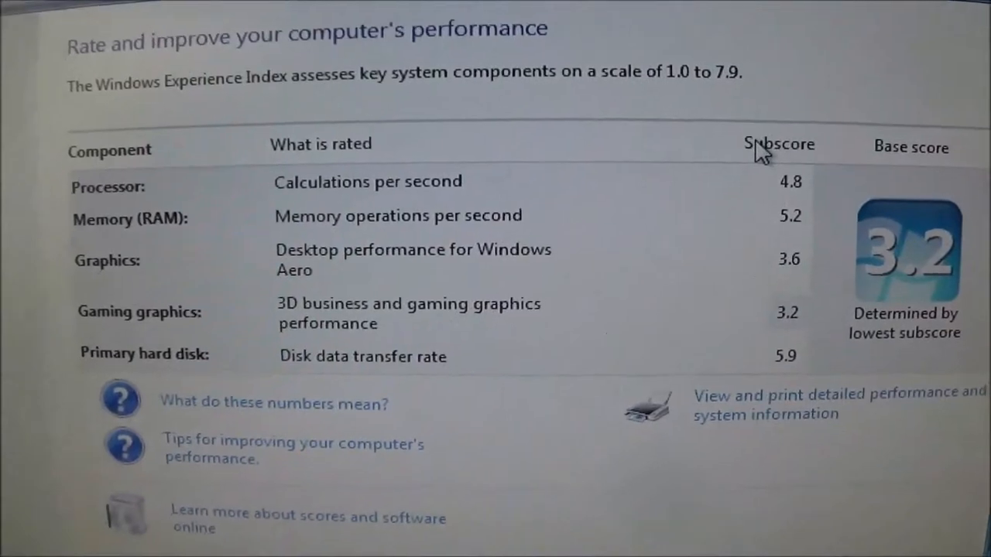
pyautogui.scroll(-3)
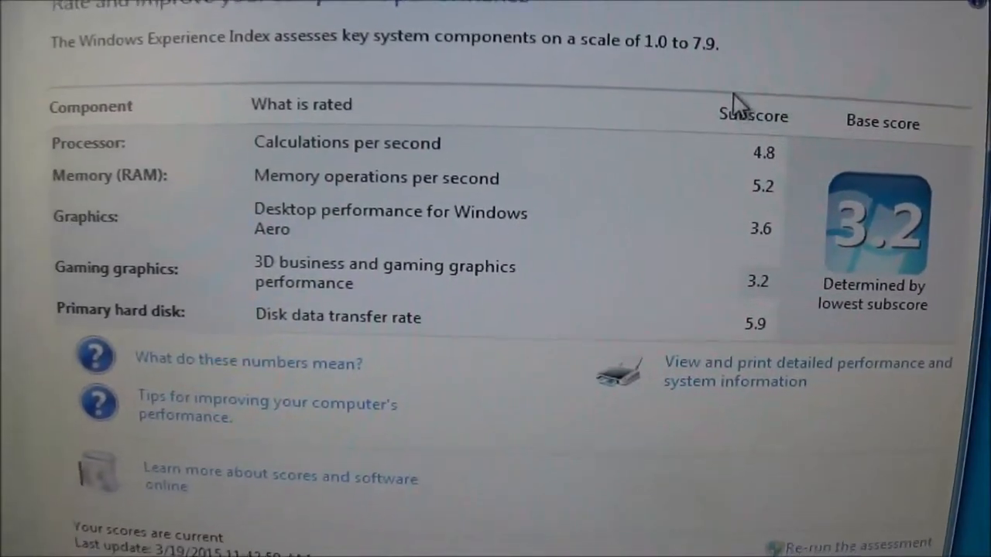